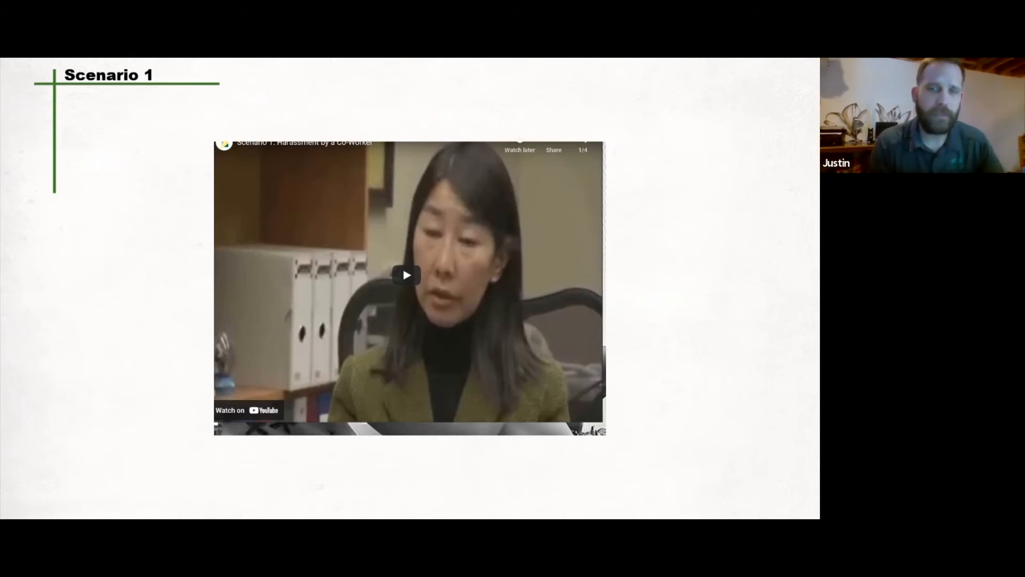
- Play the Scenario 1 harassment video and pause it at about 1:05
{"action": "left_click", "coordinate": [405, 274]}
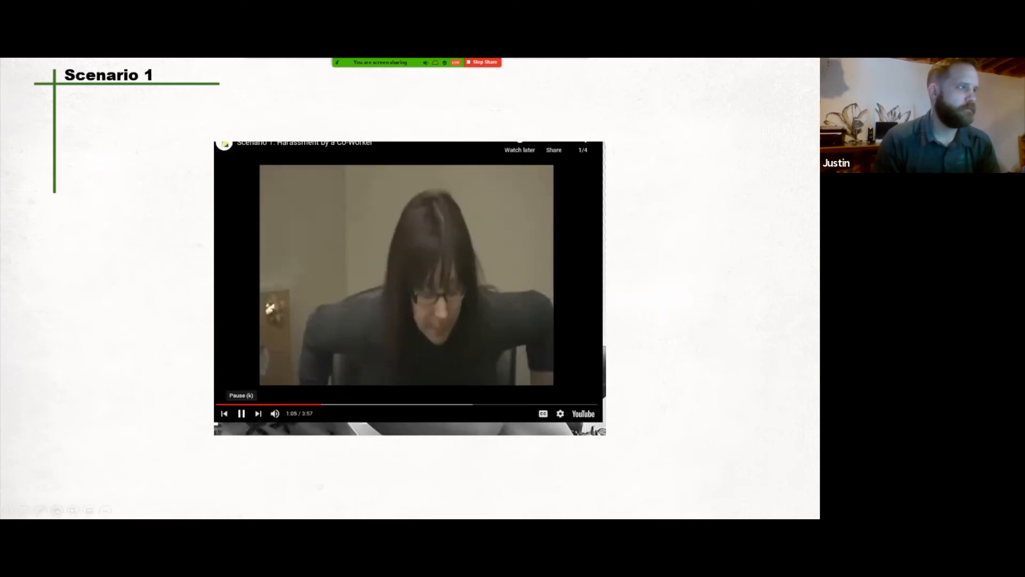
{"action": "left_click", "coordinate": [241, 412]}
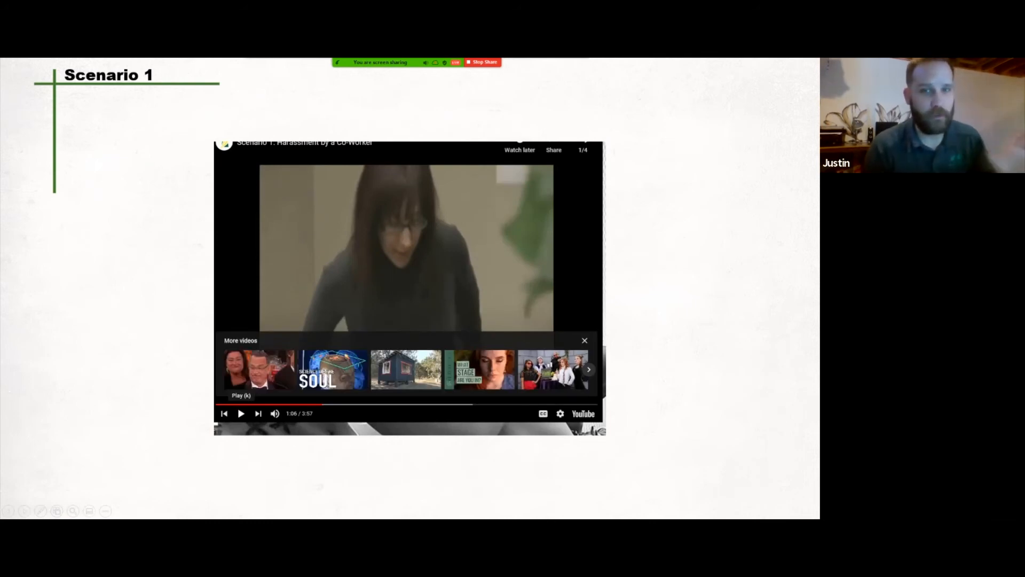
- Resume the Scenario 1 video and let it run to the closing contact-information end card
{"action": "left_click", "coordinate": [240, 413]}
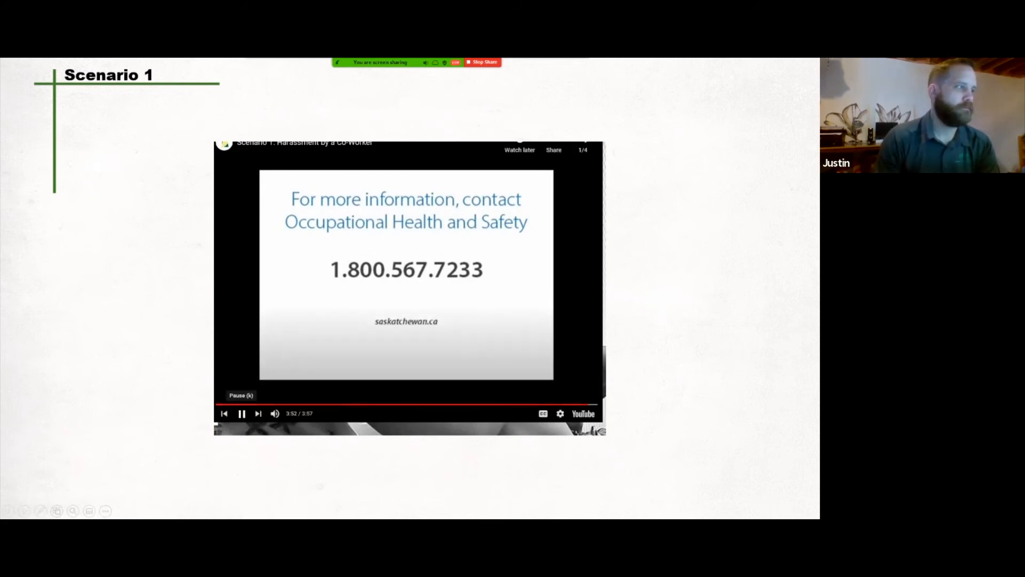
{"action": "left_click", "coordinate": [241, 413]}
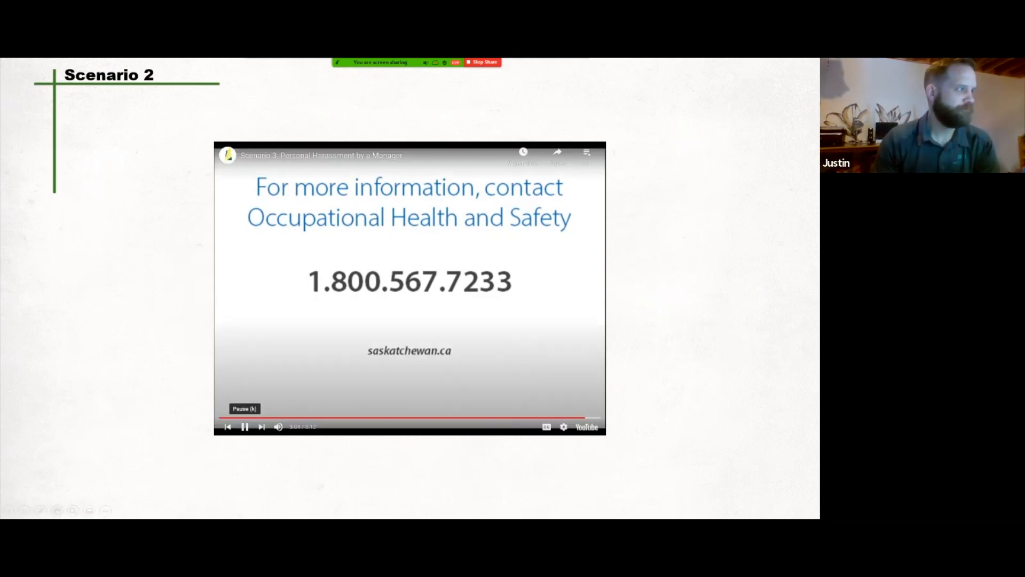
- Pause the Scenario 2 video on its Occupational Health and Safety contact screen
{"action": "left_click", "coordinate": [245, 426]}
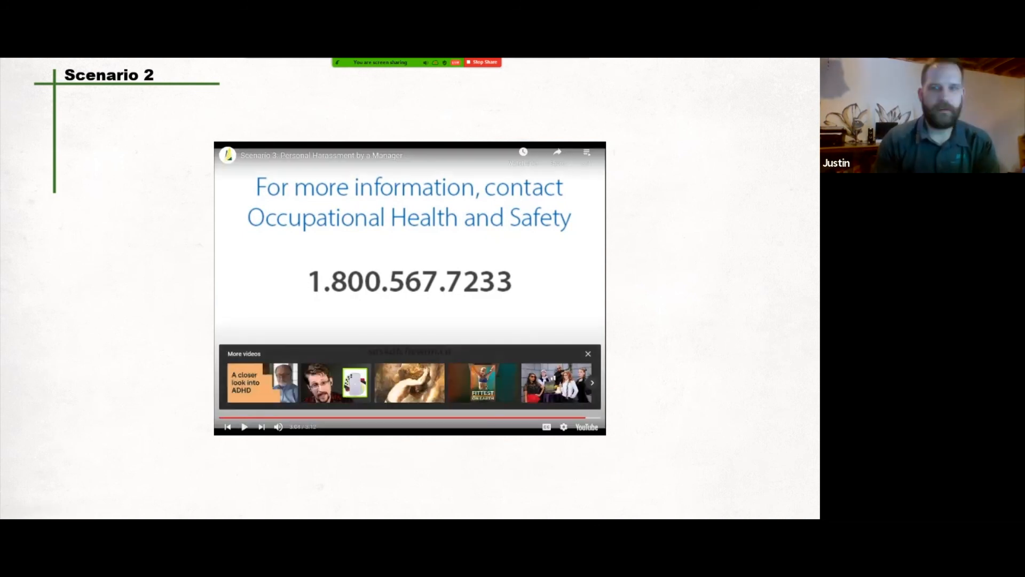